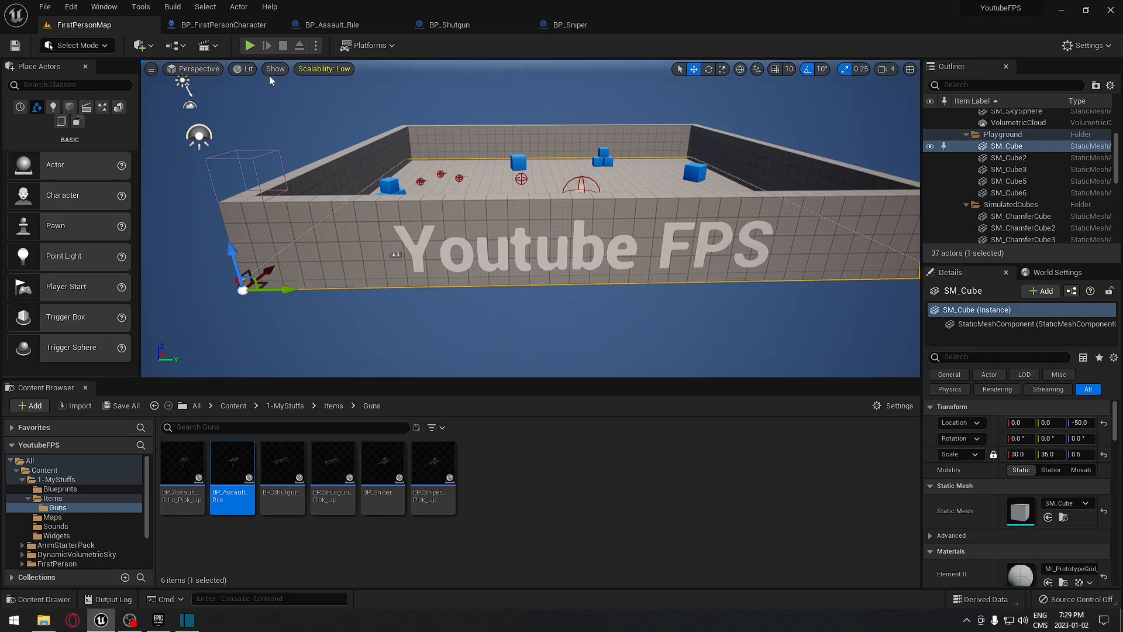
- Review the assault rifle's fire sound and 30-round clip, then bring up BP_Shutgun's defaults
click(249, 45)
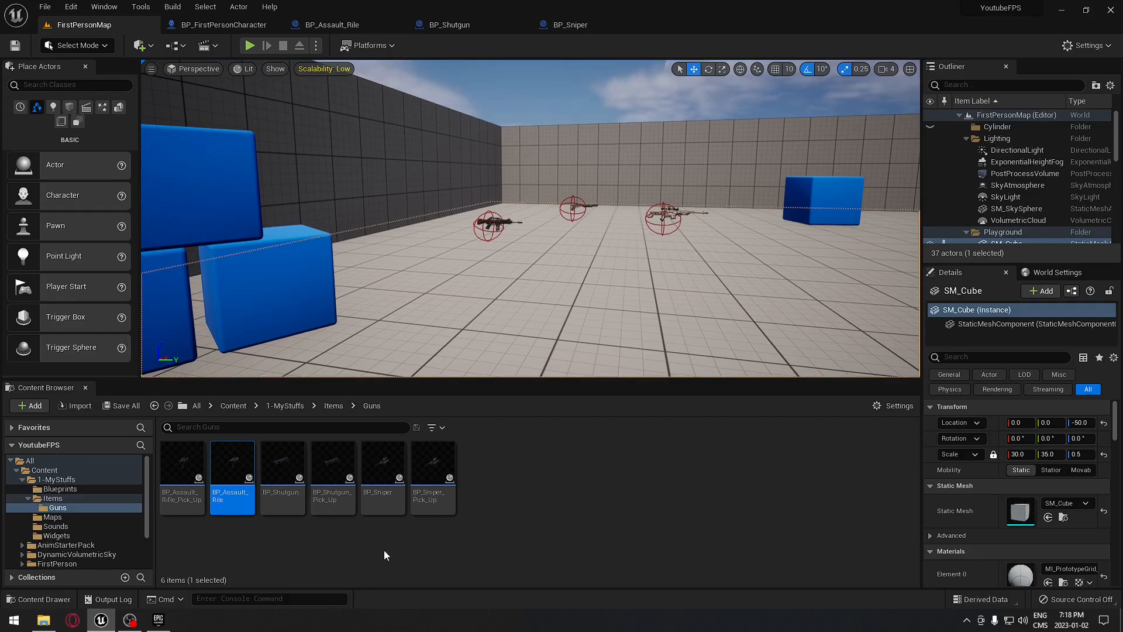
mouse_move(285, 557)
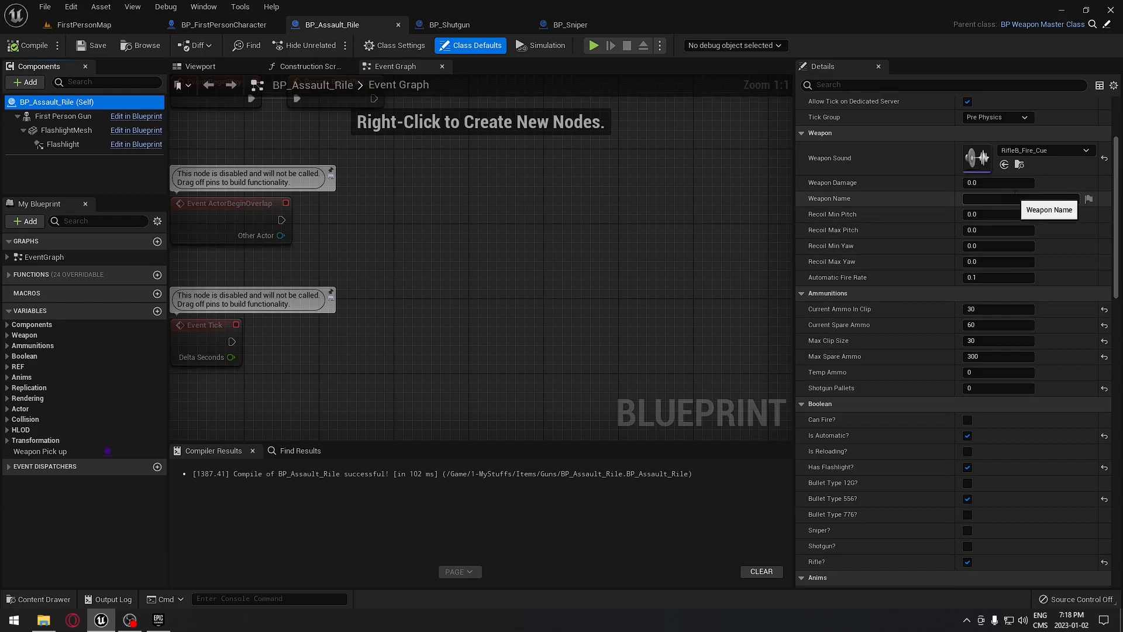
mouse_move(862, 170)
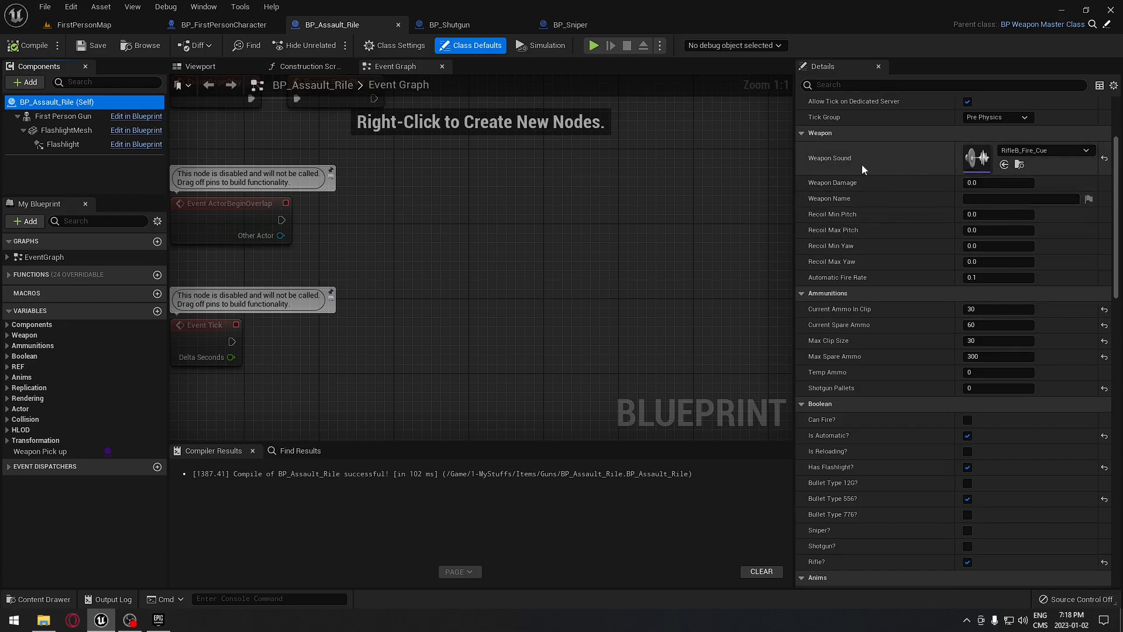
mouse_move(1037, 167)
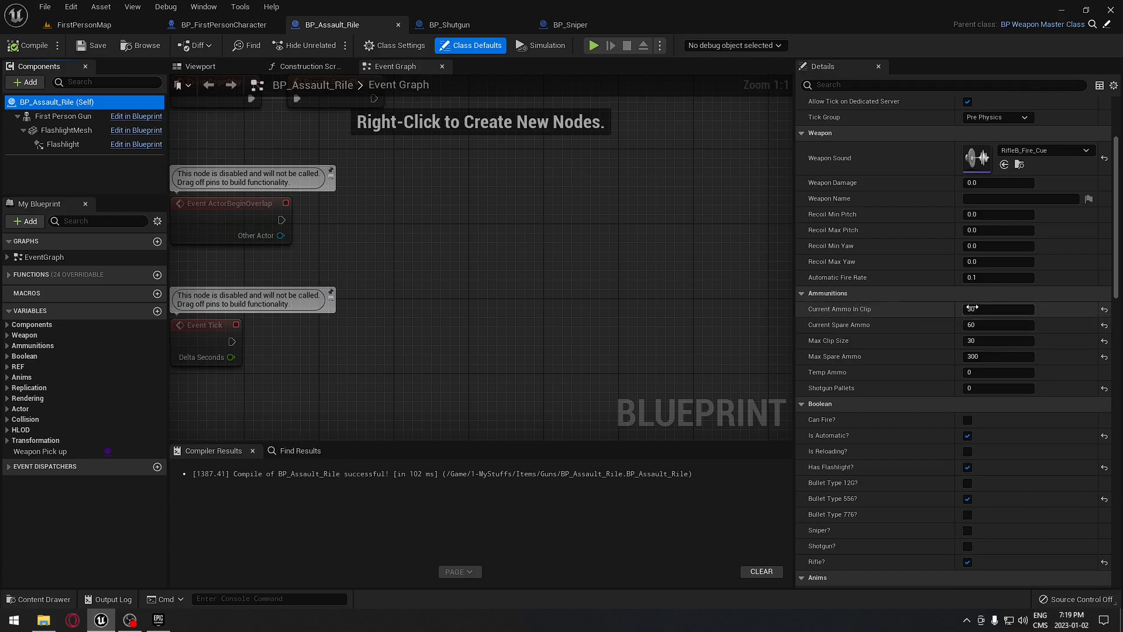
click(998, 309)
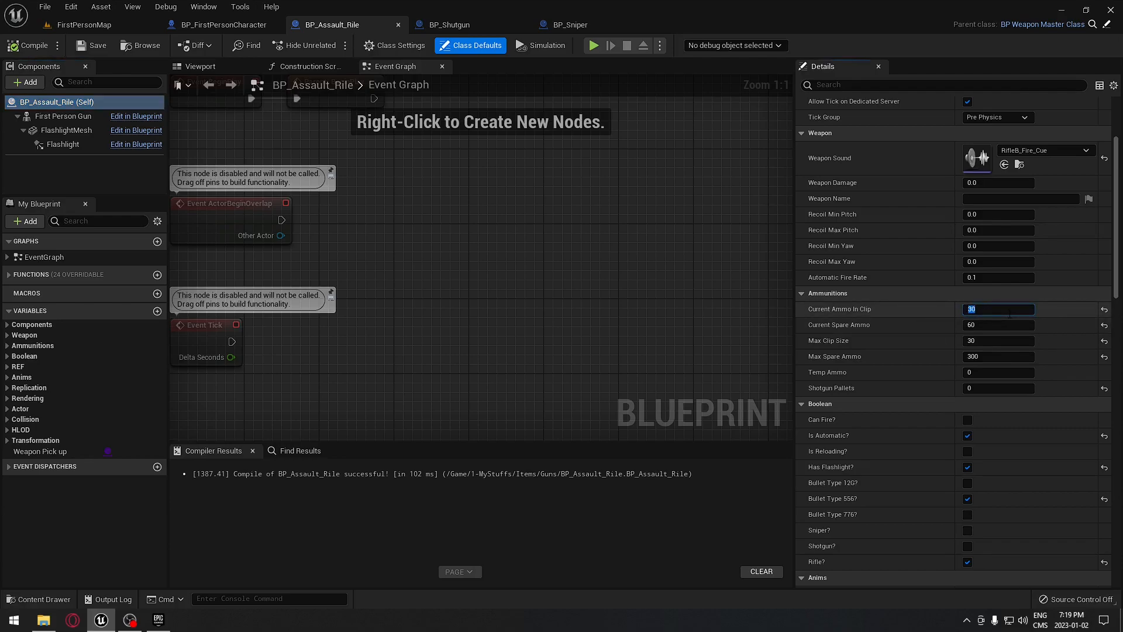
mouse_move(31, 45)
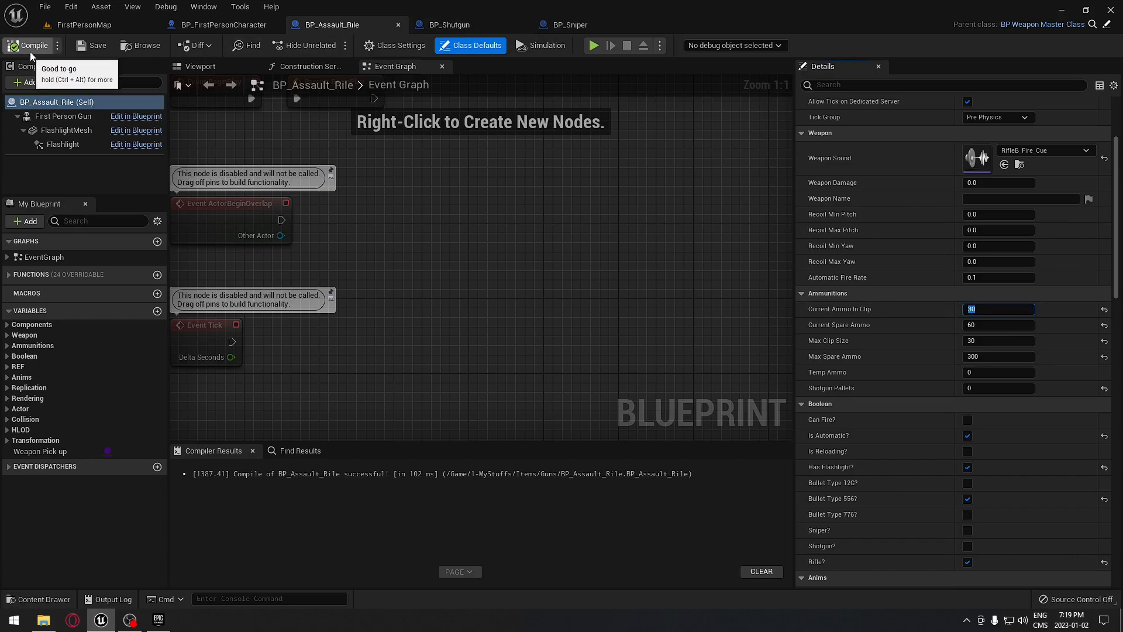
click(449, 24)
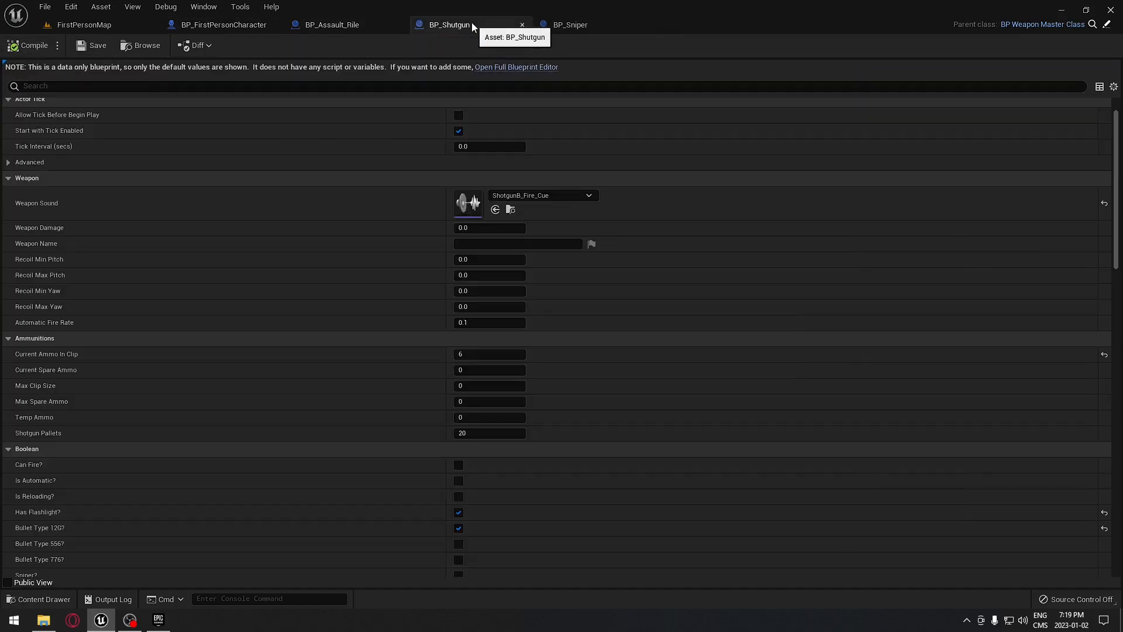
mouse_move(484, 52)
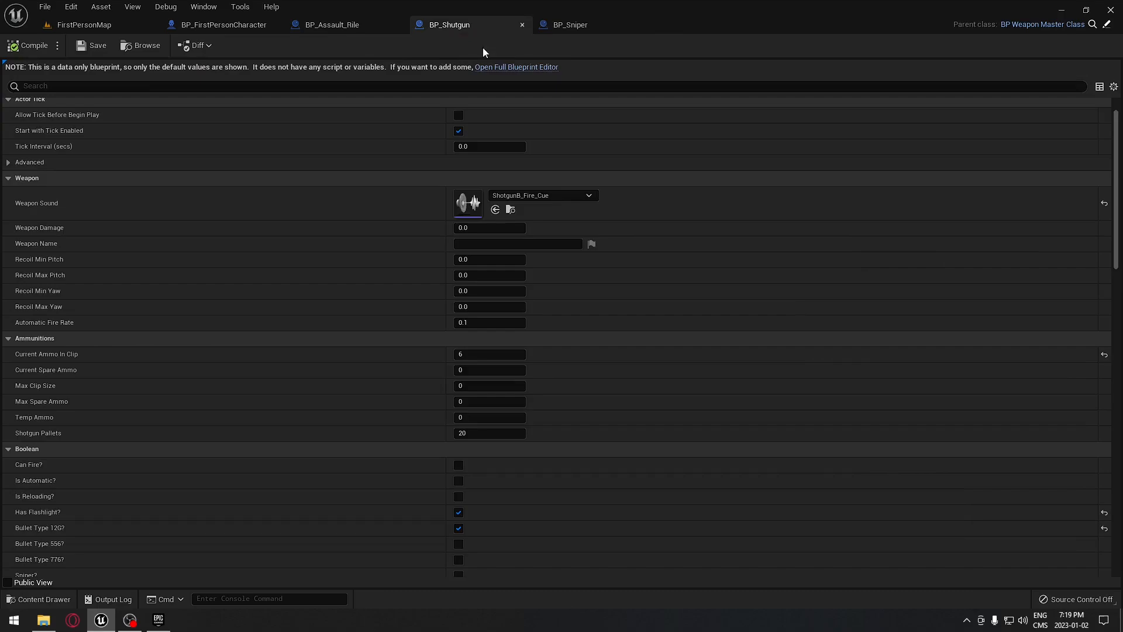
mouse_move(42, 208)
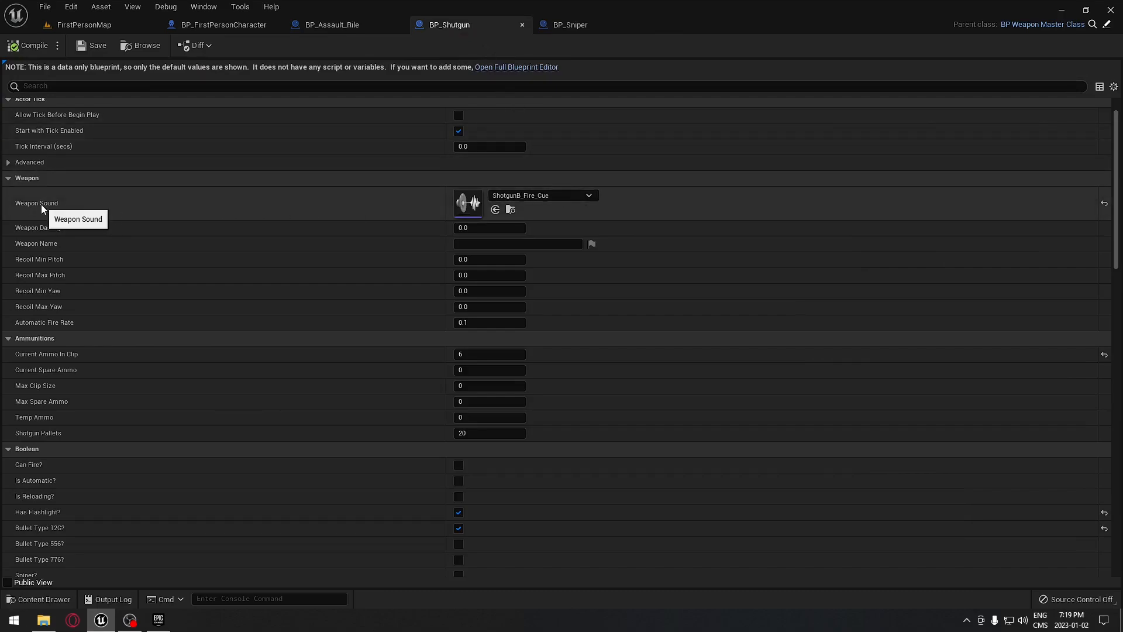
mouse_move(605, 218)
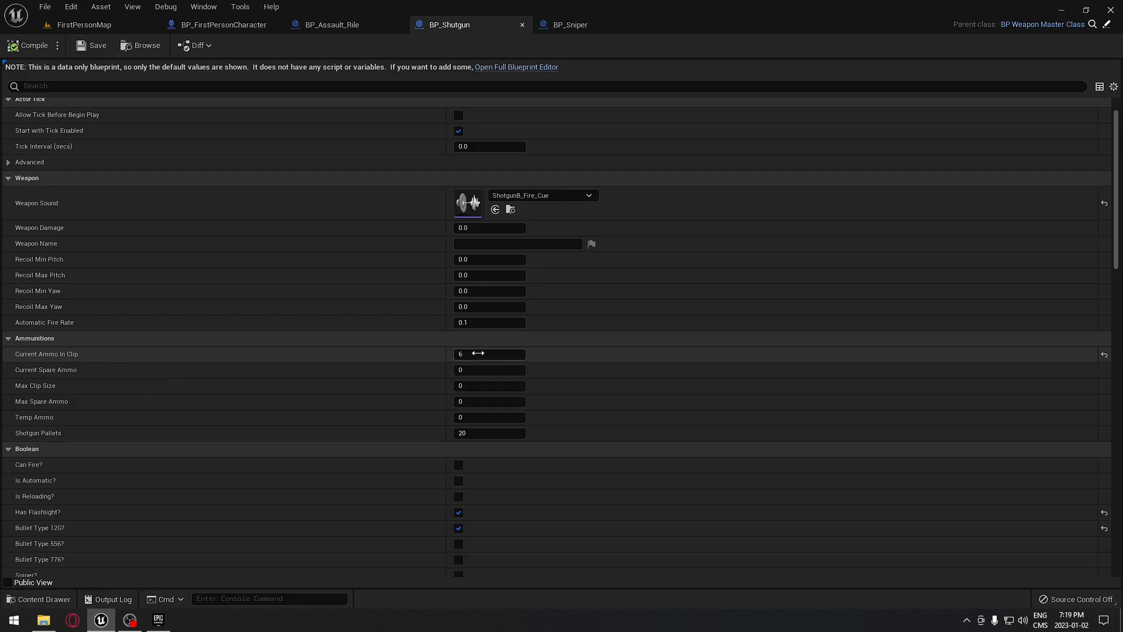
- Review the shotgun's fire sound and 6-round clip, then bring up BP_Sniper's defaults
click(489, 354)
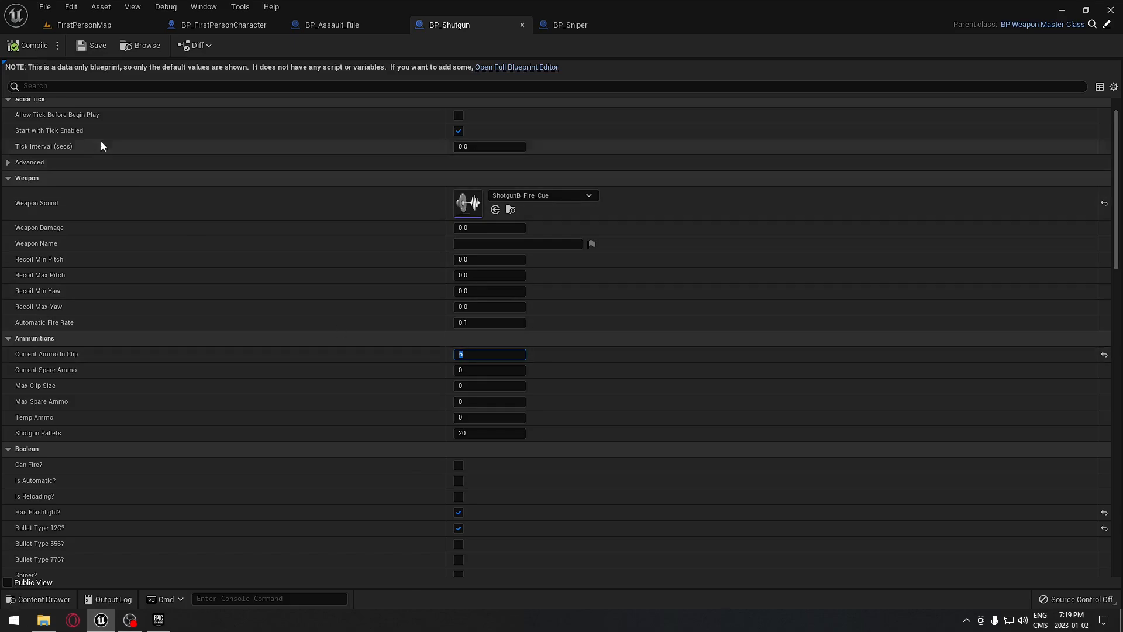
click(571, 25)
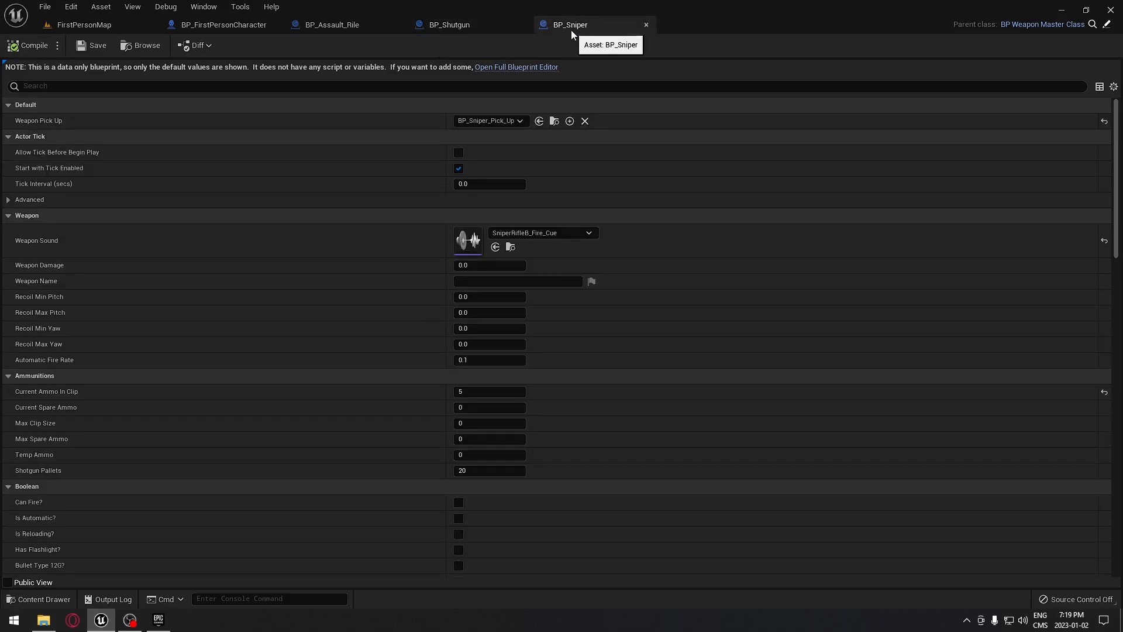
mouse_move(580, 66)
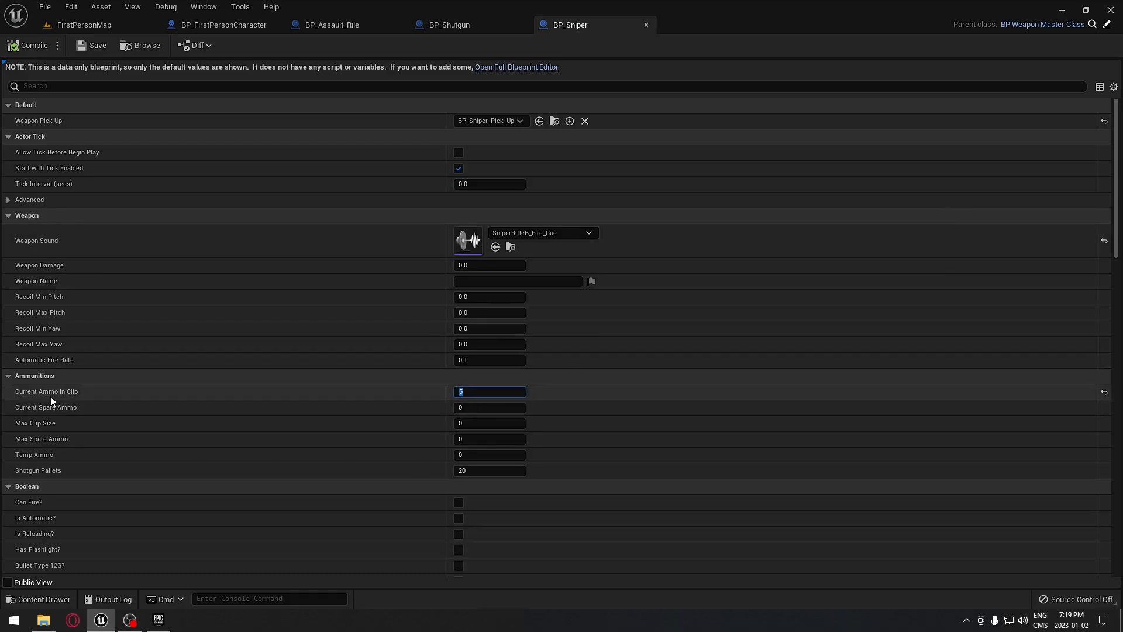
- Review the sniper's fire sound and 5-round clip, then switch to BP_FirstPersonCharacter
click(223, 25)
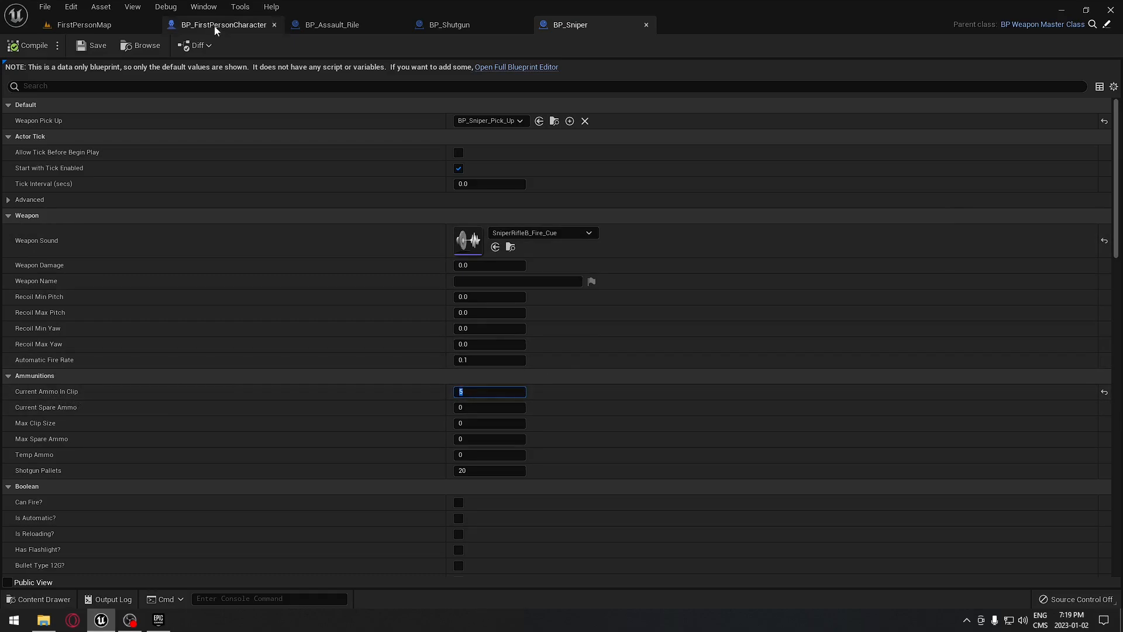
click(516, 67)
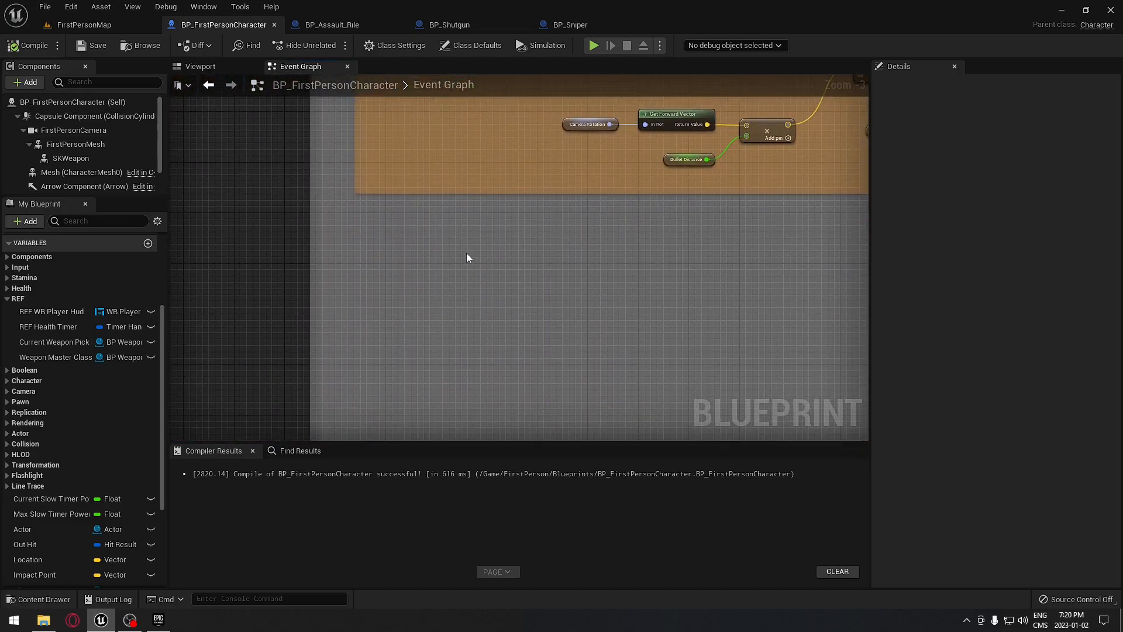
- Add a custom event named Fire Gun Optional to the character's Event Graph near the firing logic
text(cu)
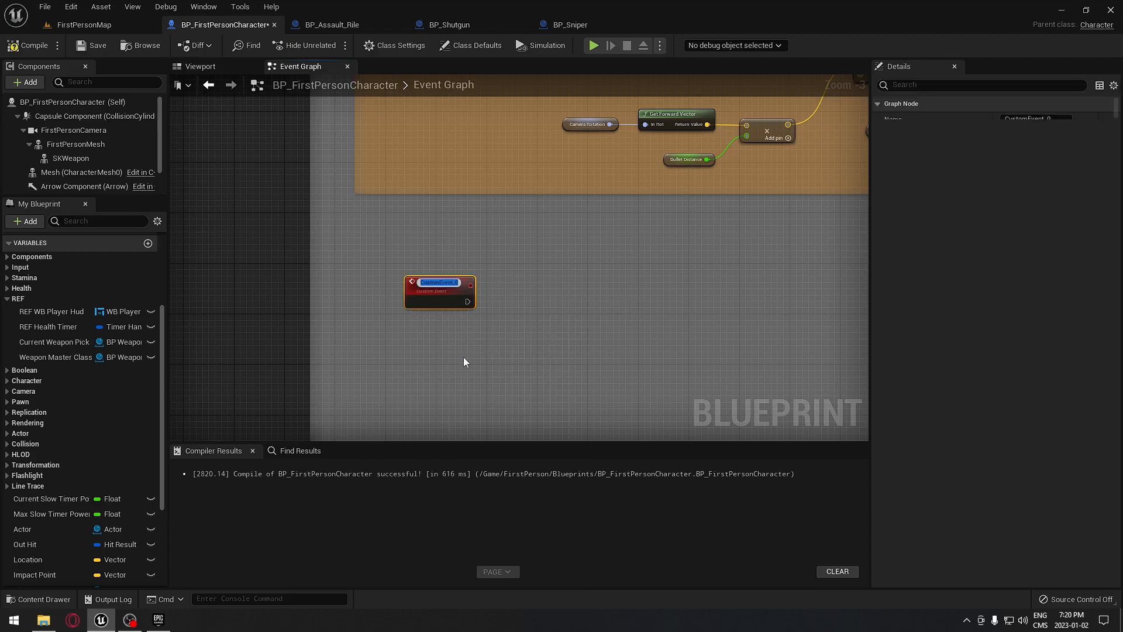
text(Fire Gun op)
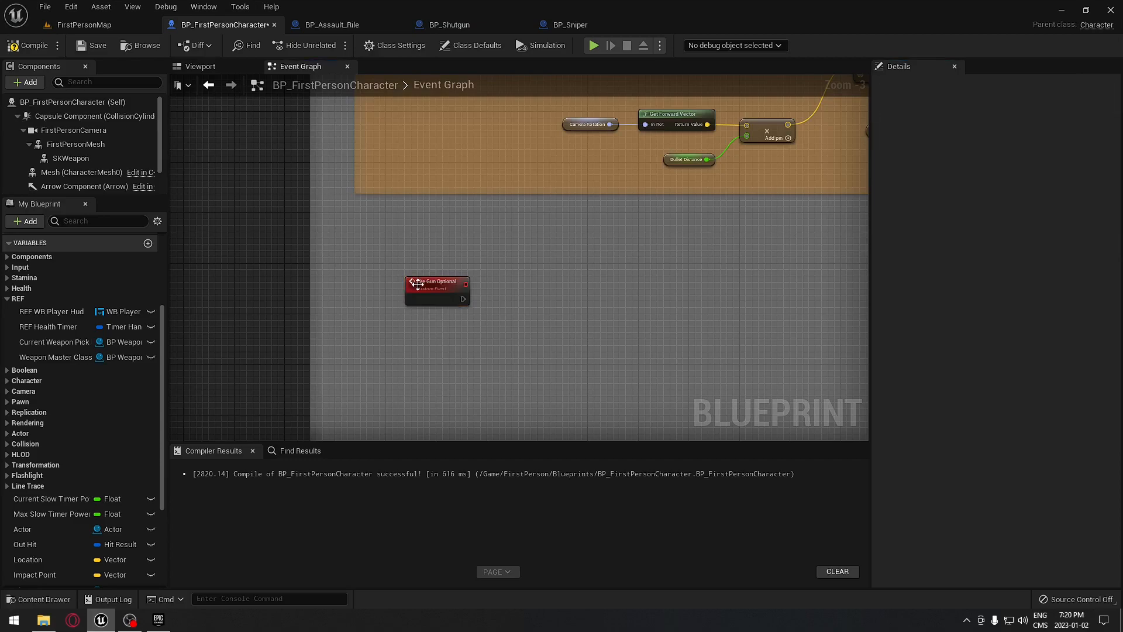
click(437, 289)
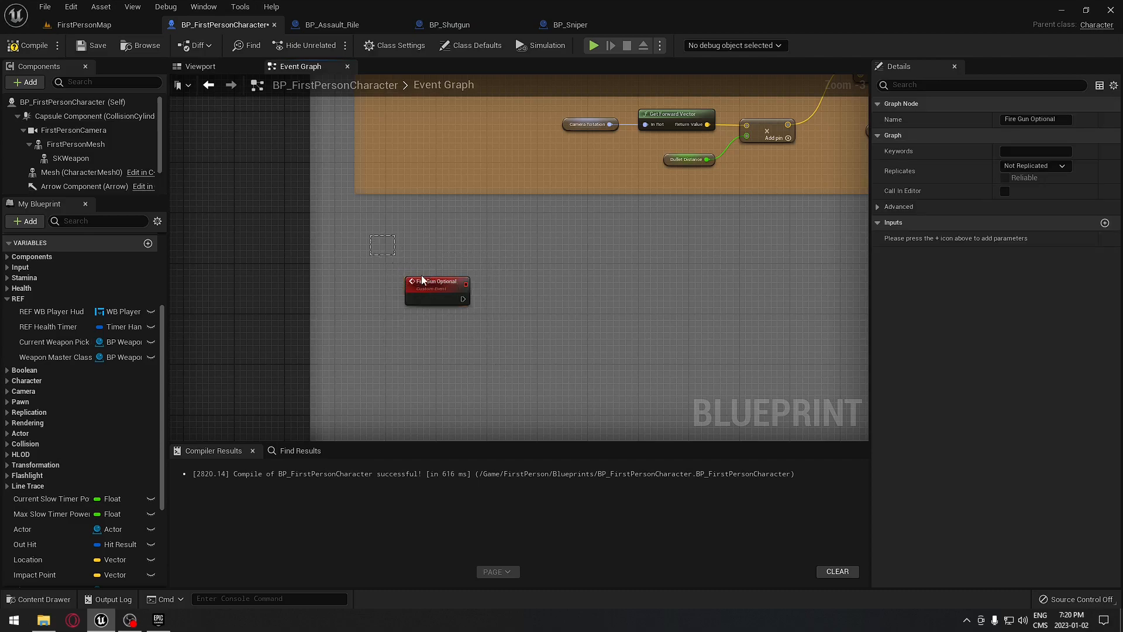
click(437, 280)
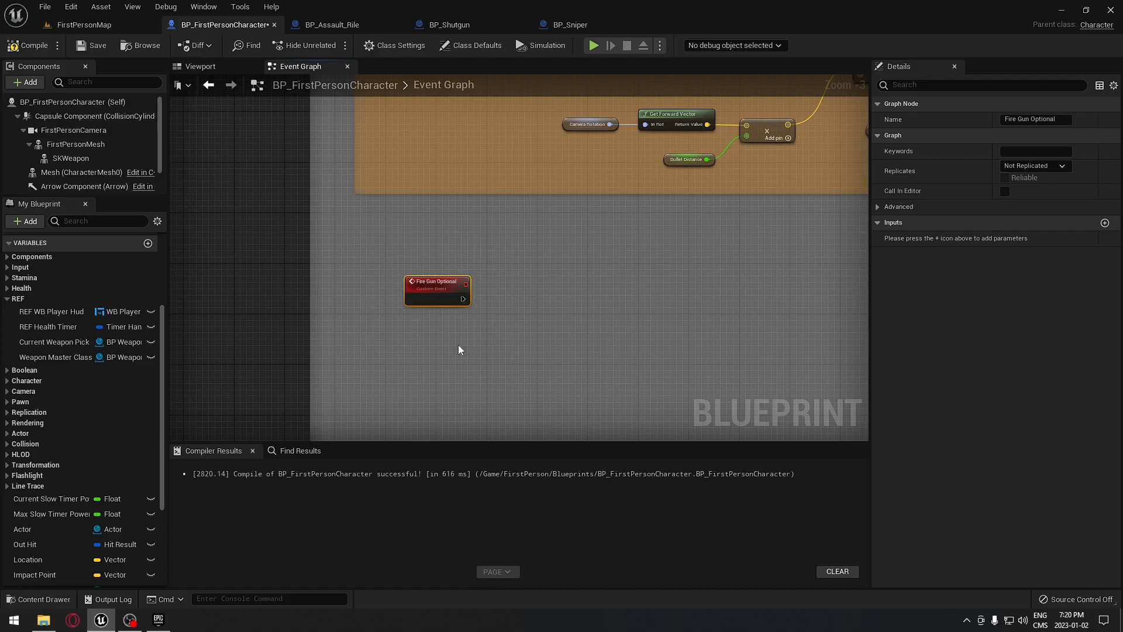
mouse_move(438, 280)
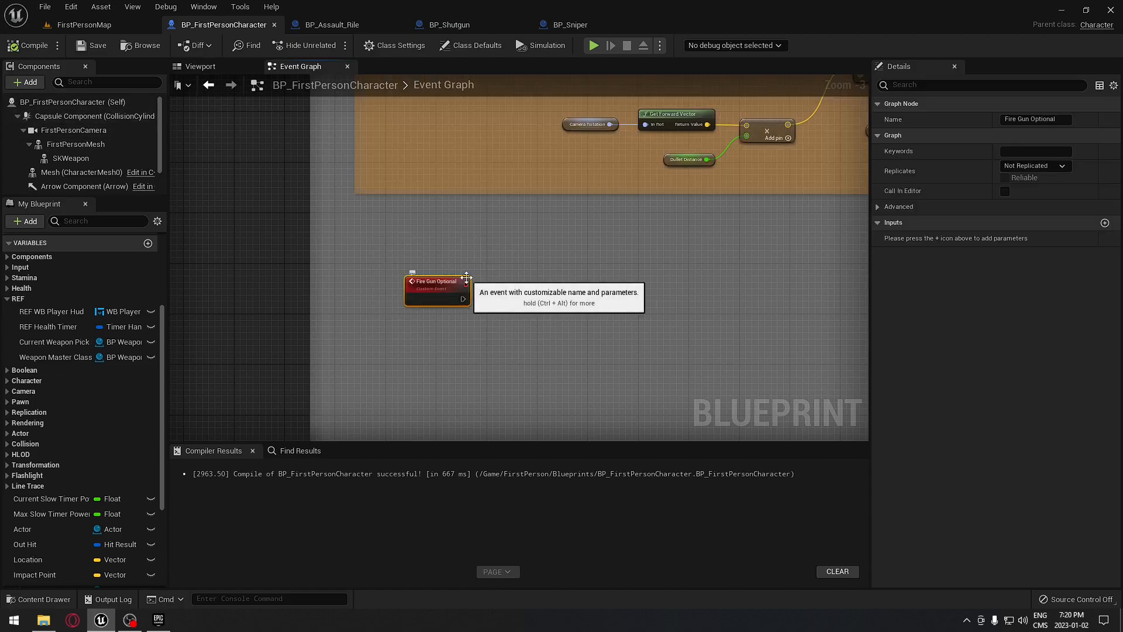
mouse_move(439, 257)
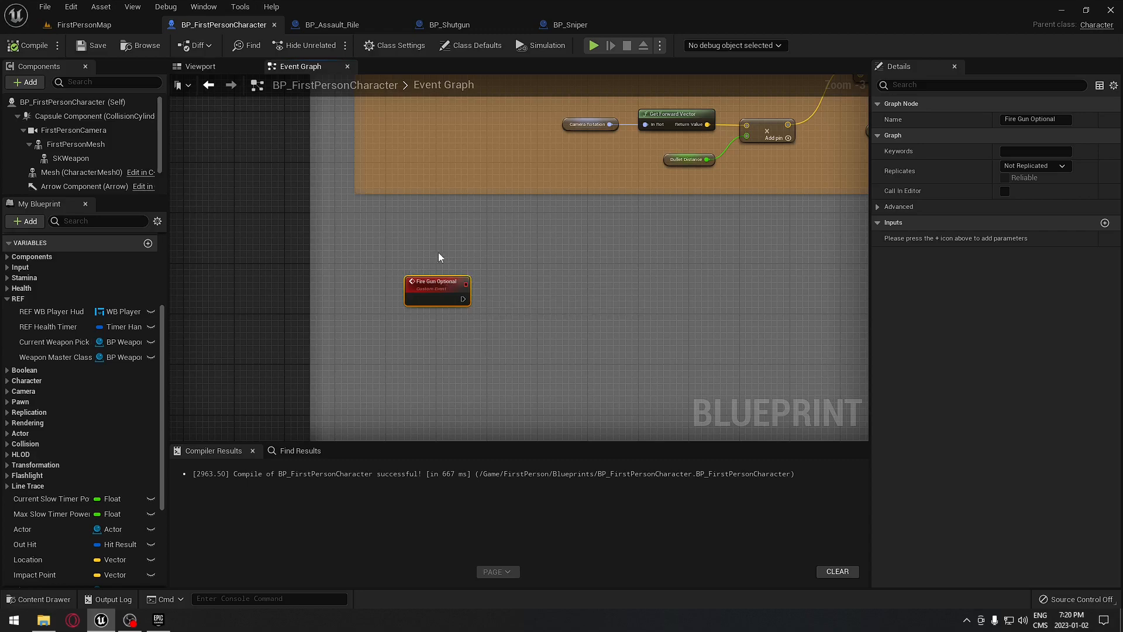
drag(439, 258, 497, 342)
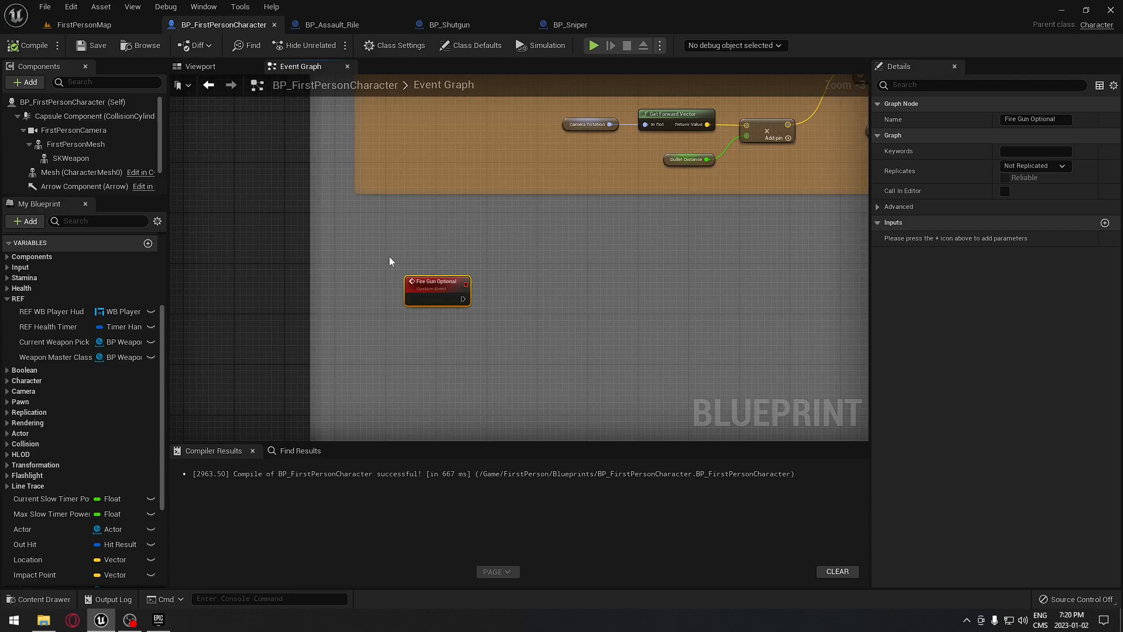
mouse_move(367, 237)
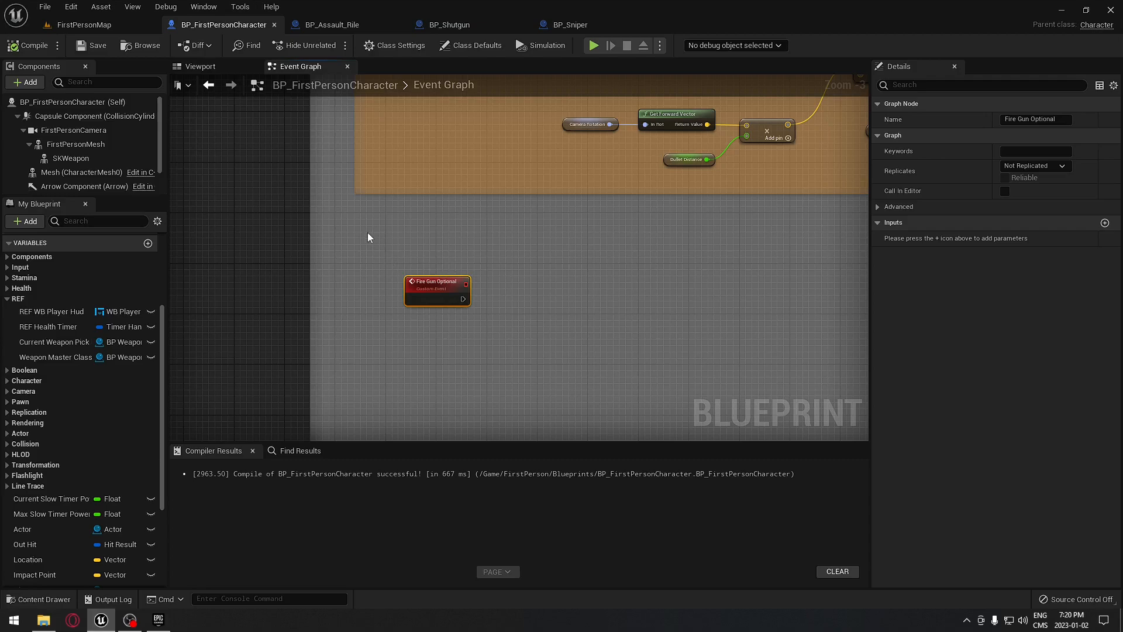
mouse_move(546, 364)
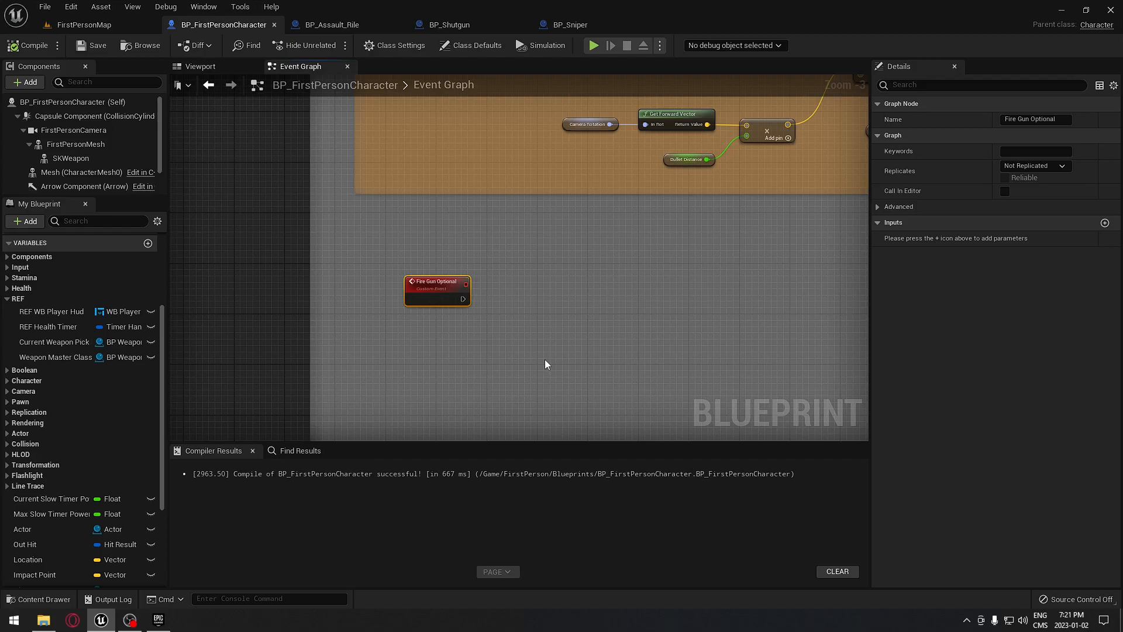
drag(546, 363, 505, 350)
text(fire)
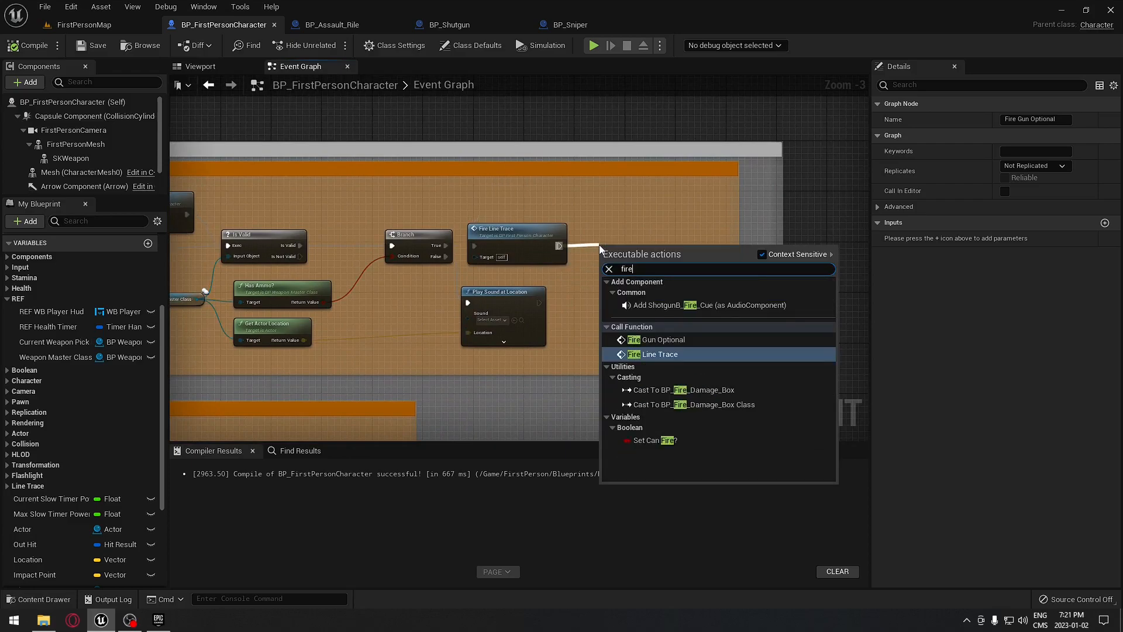
- Call Fire Gun Optional after both Fire Line Trace calls in the character's firing logic
click(658, 339)
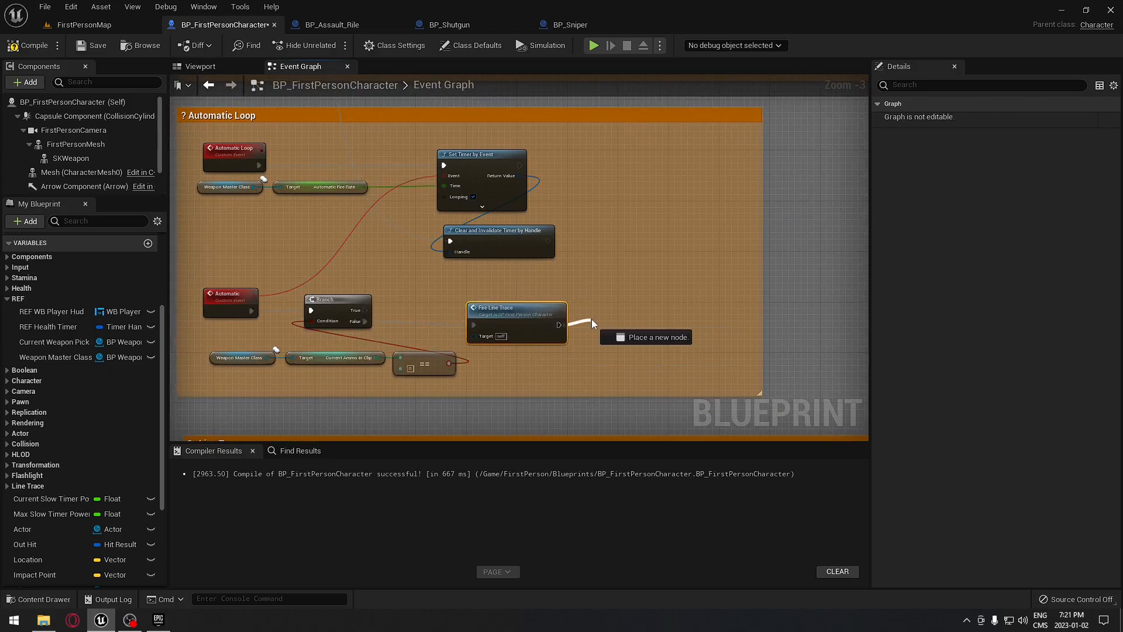
text(fire gun)
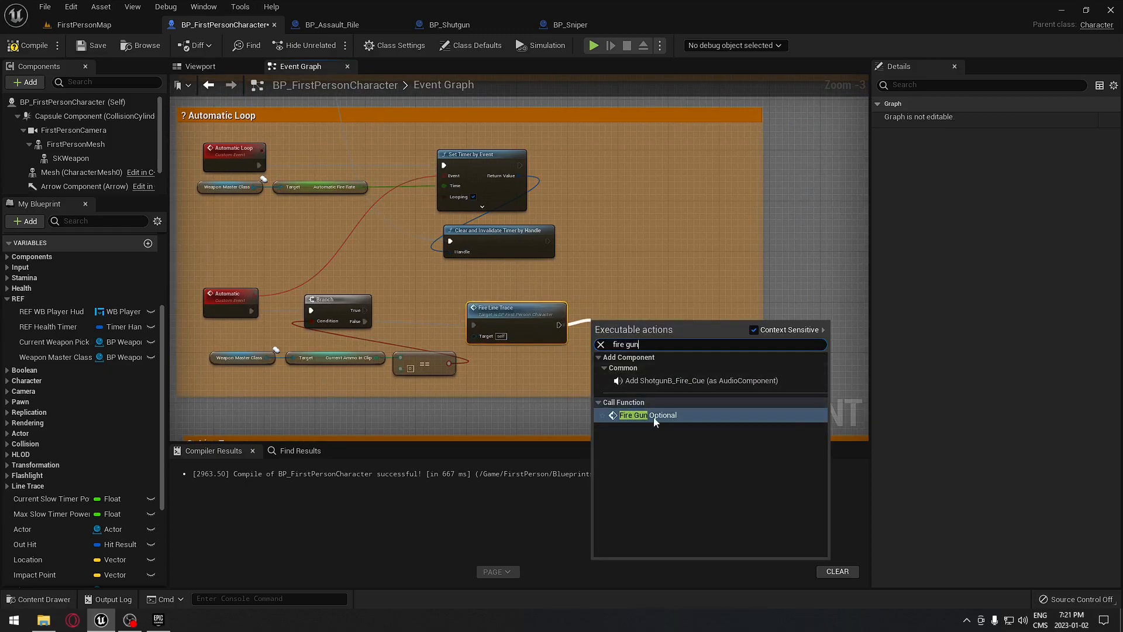
click(632, 415)
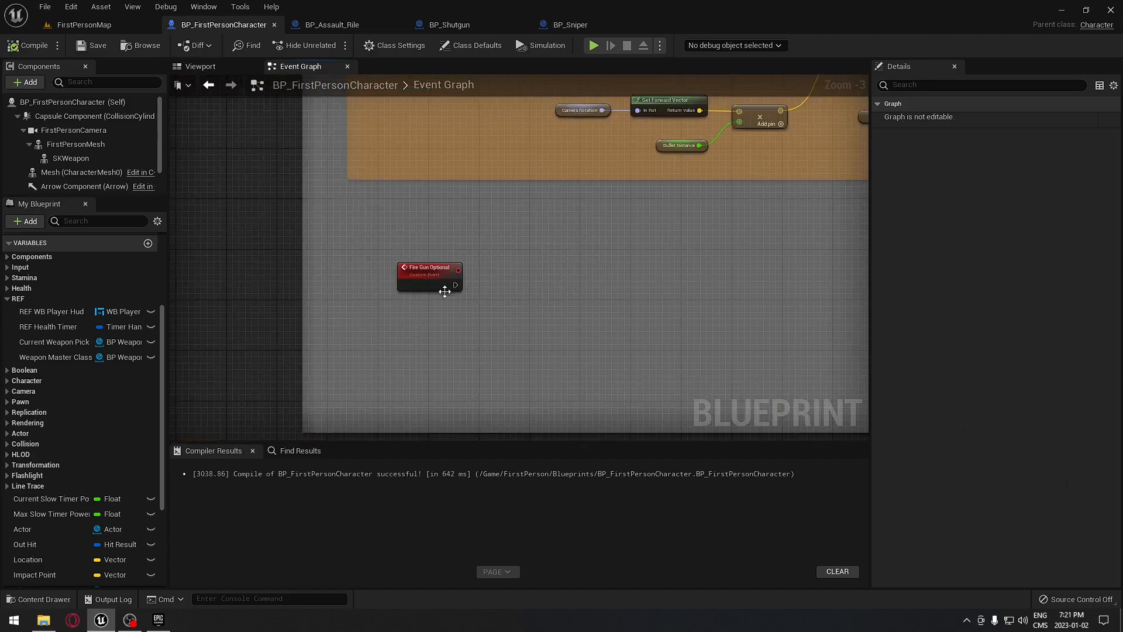
- Have Fire Gun Optional trigger a Play Sound 2D node and compile the character blueprint
drag(455, 284, 548, 291)
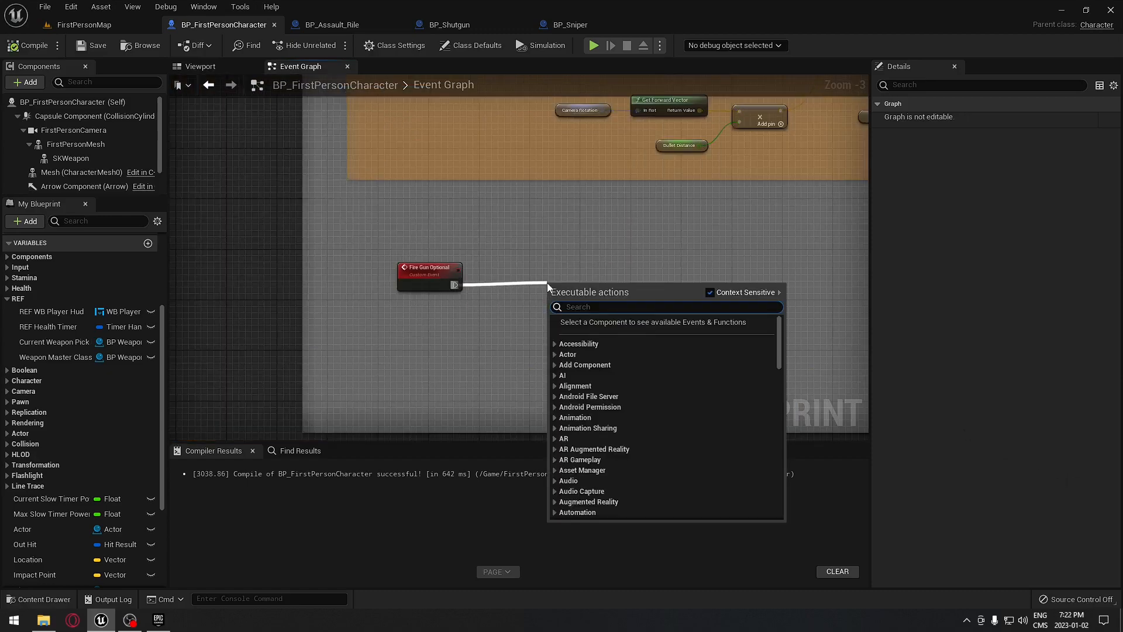
text(play sound)
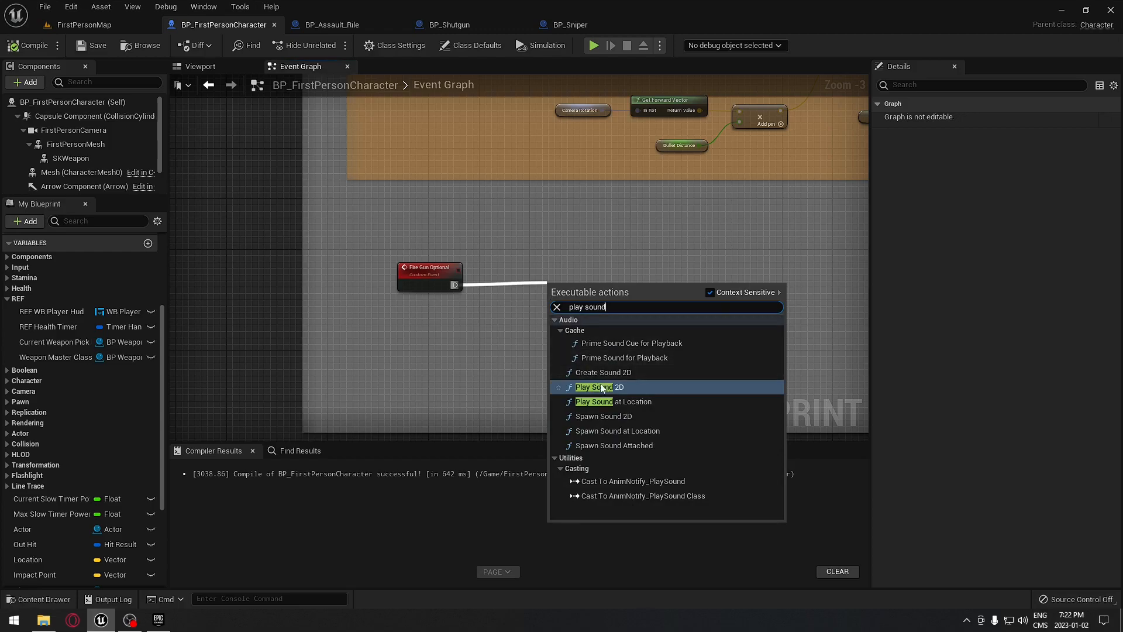
click(593, 387)
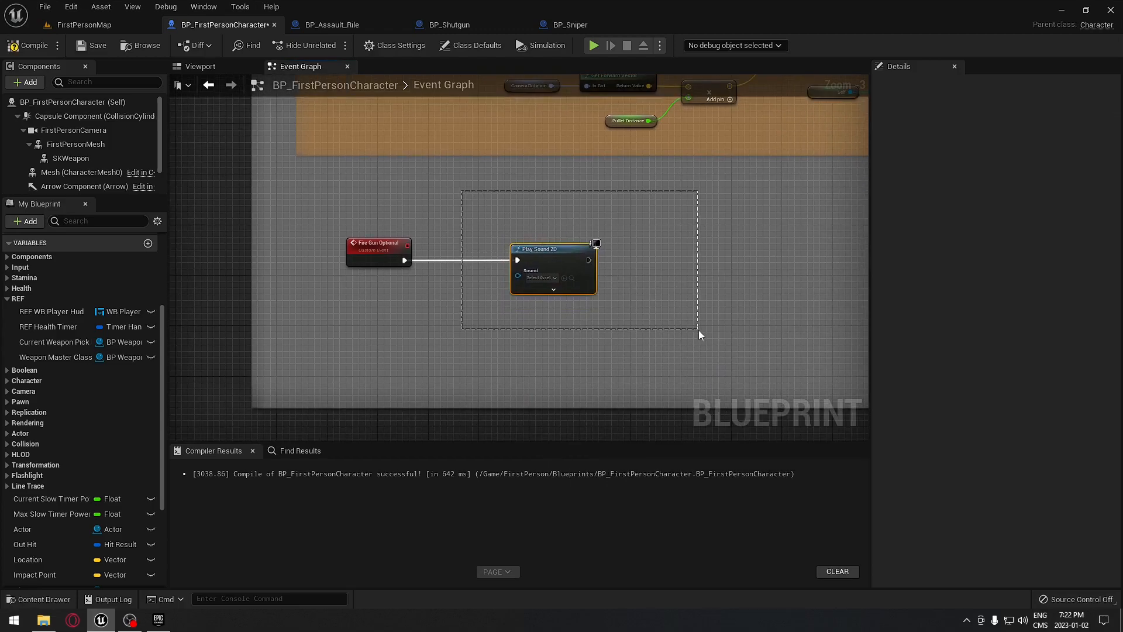
click(96, 45)
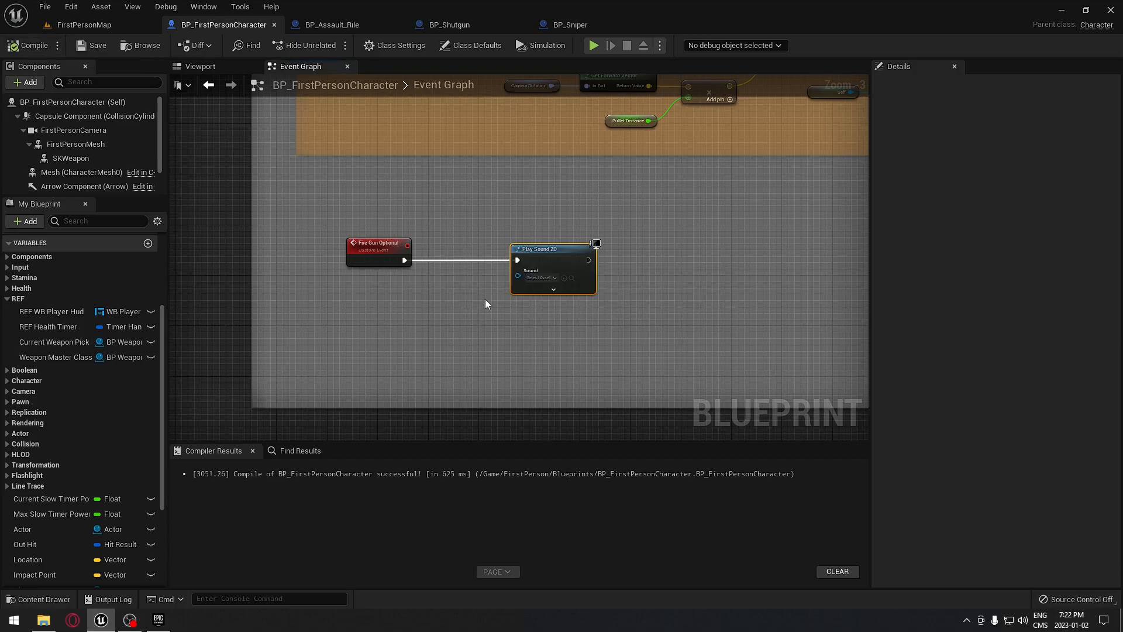
- Feed the Weapon Master Class's Weapon Sound into Play Sound 2D, then switch to FirstPersonMap
click(54, 357)
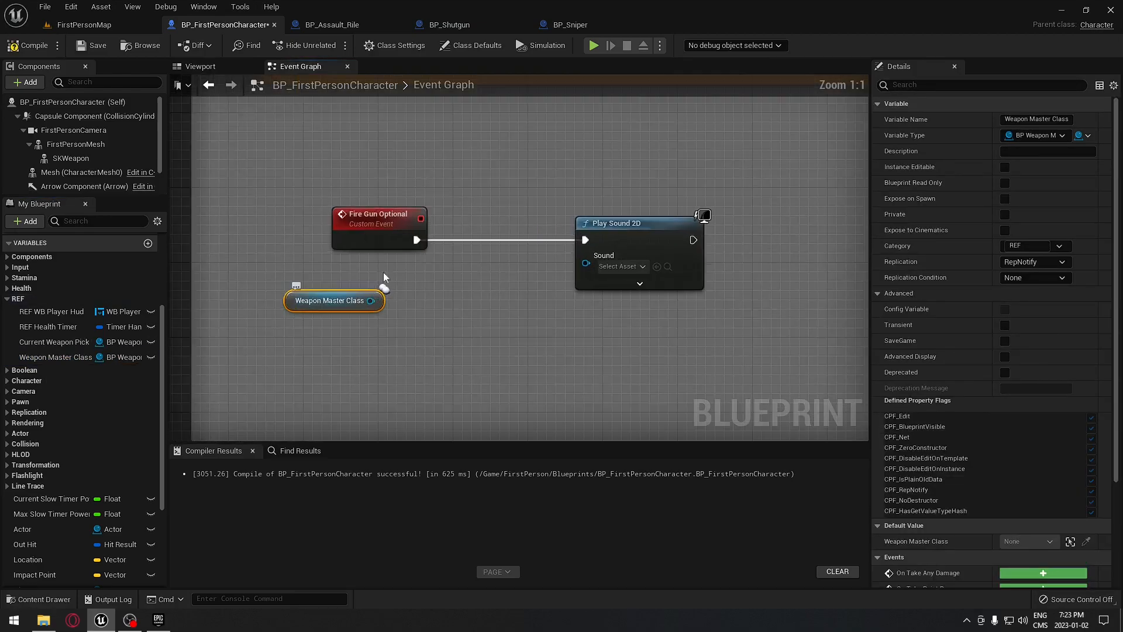
click(331, 24)
text(weapon sou)
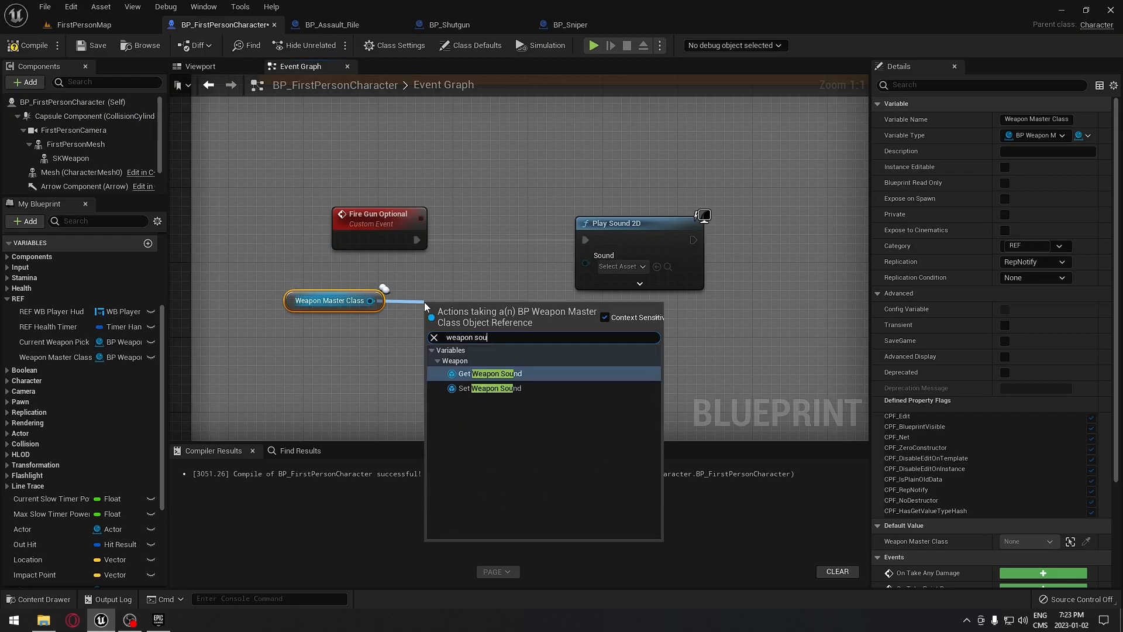
click(495, 373)
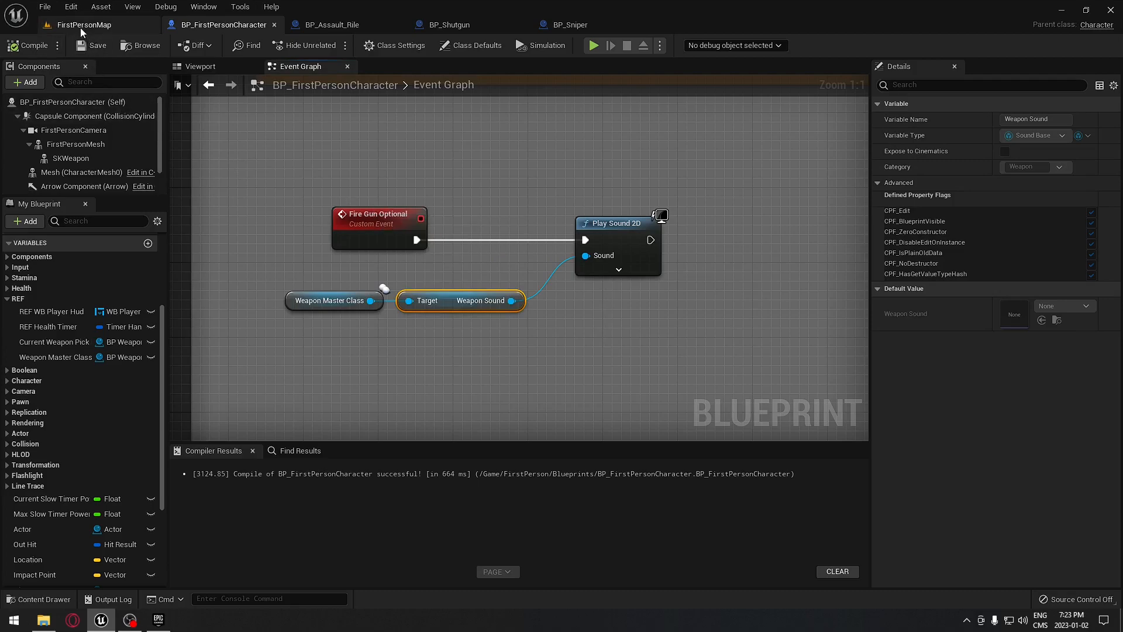
click(594, 45)
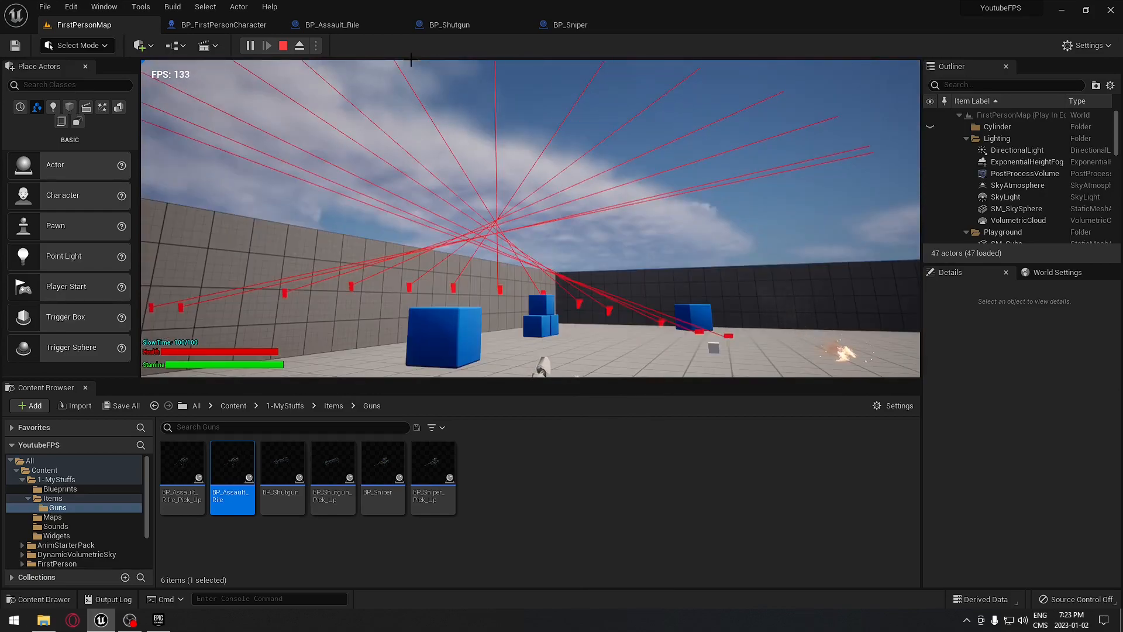
- After play-testing weapon firing, bring up the BP_Shutgun defaults again
click(448, 25)
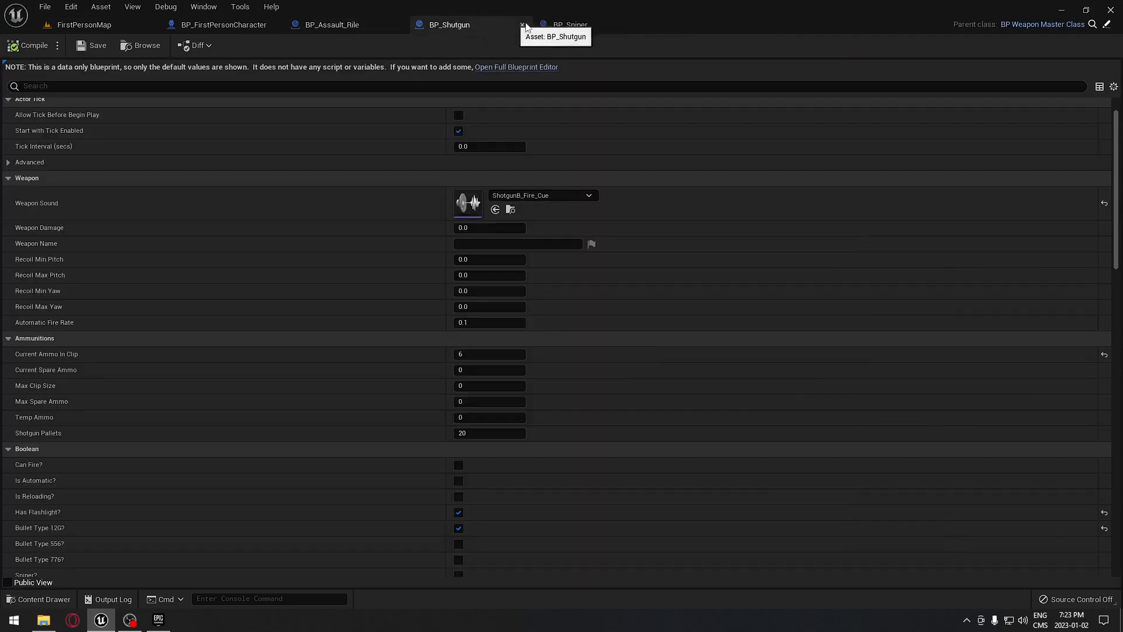
- Check the sniper's sound and clip defaults, then reselect the character's Weapon Master Class node
click(569, 25)
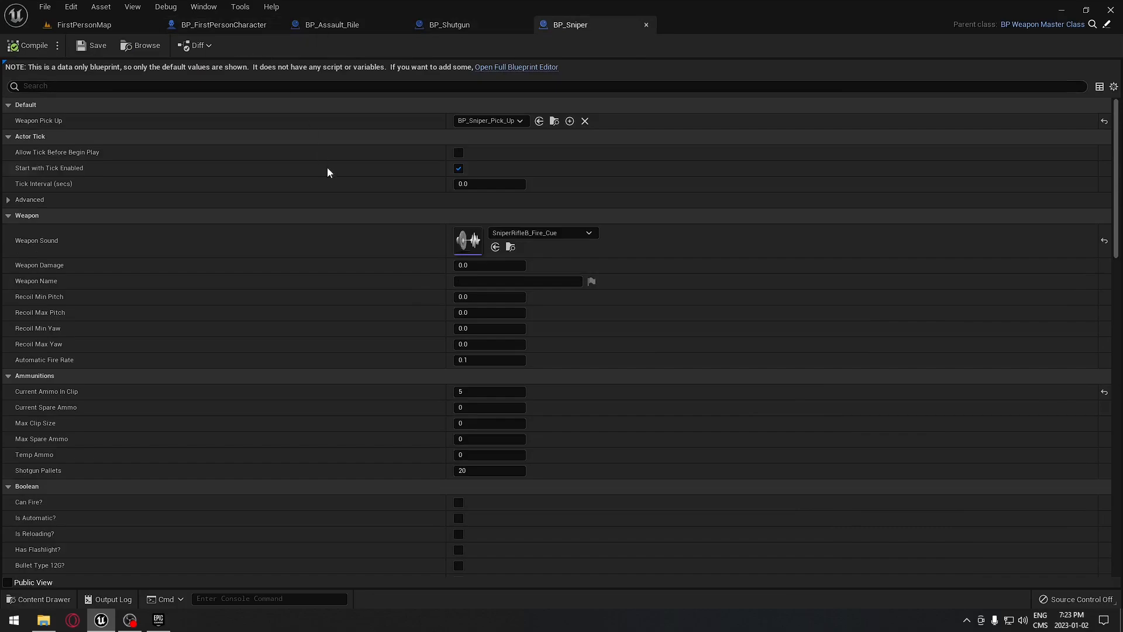
mouse_move(519, 387)
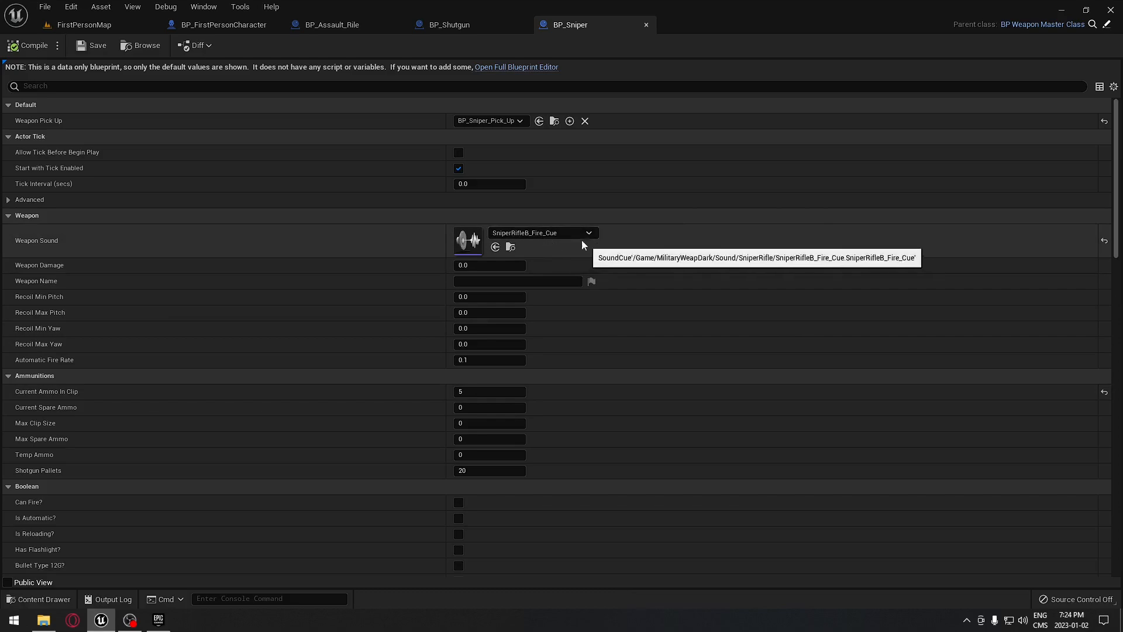
mouse_move(1045, 28)
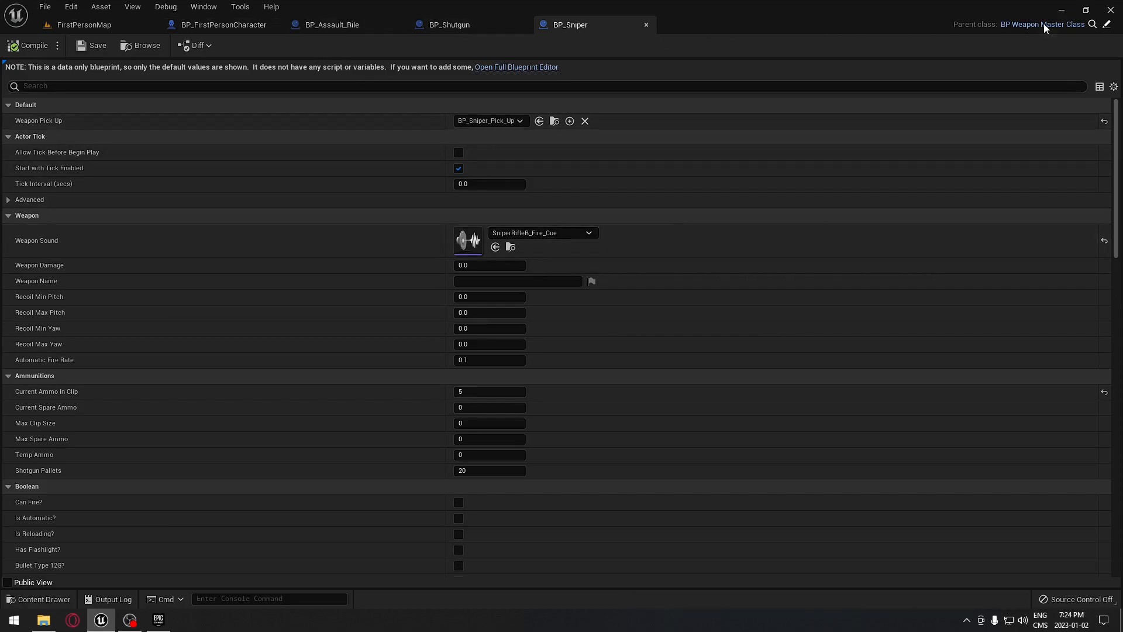
mouse_move(1037, 37)
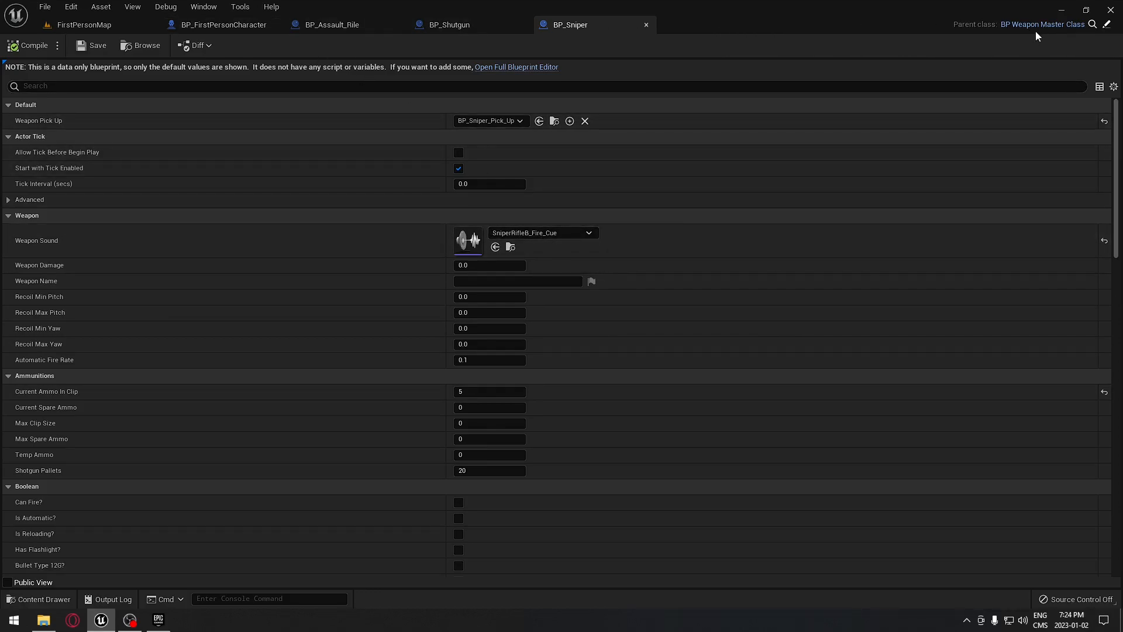
mouse_move(685, 64)
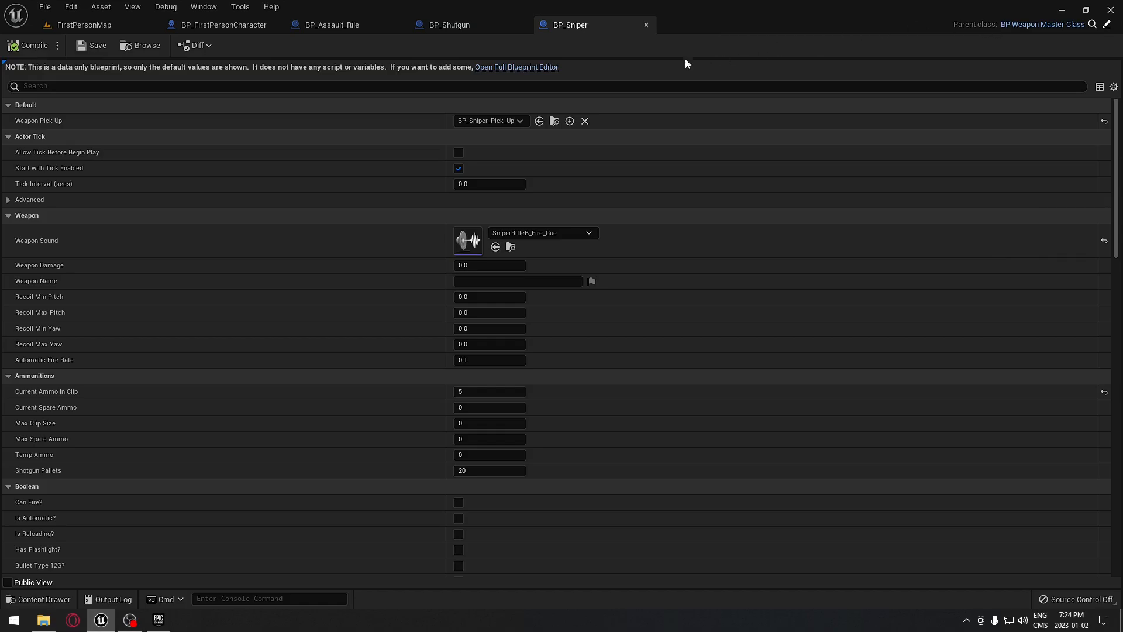
click(221, 24)
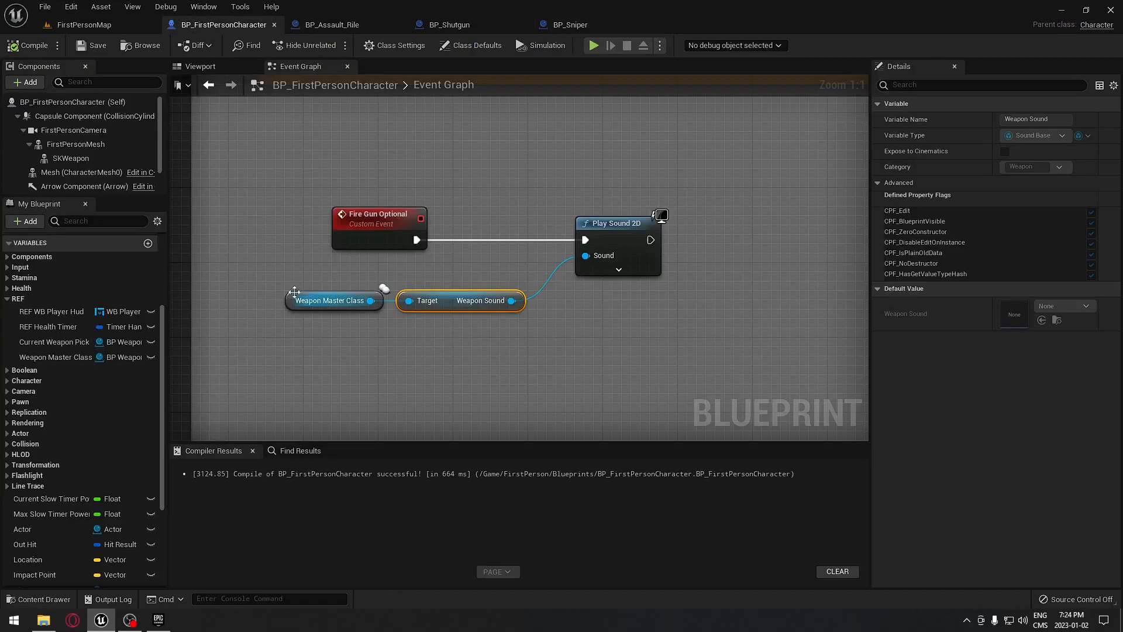
click(334, 301)
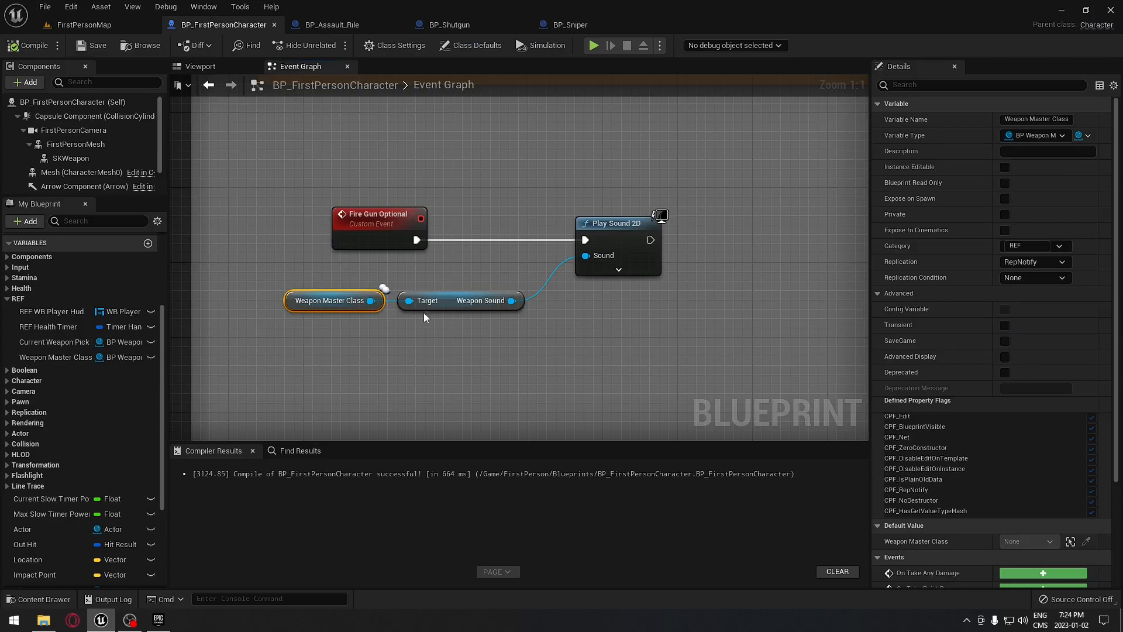